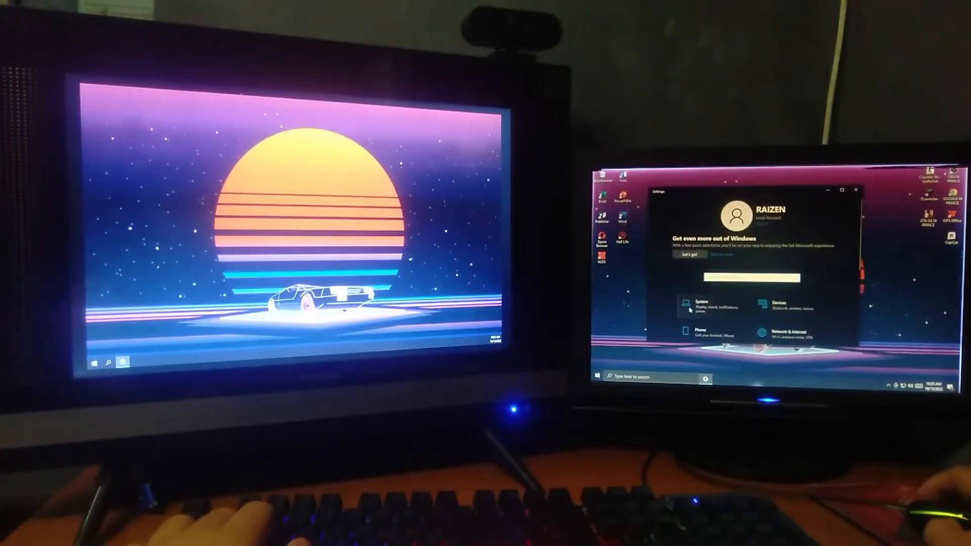
# Open System's Display page and maximize Settings on the left monitor.
pyautogui.click(701, 306)
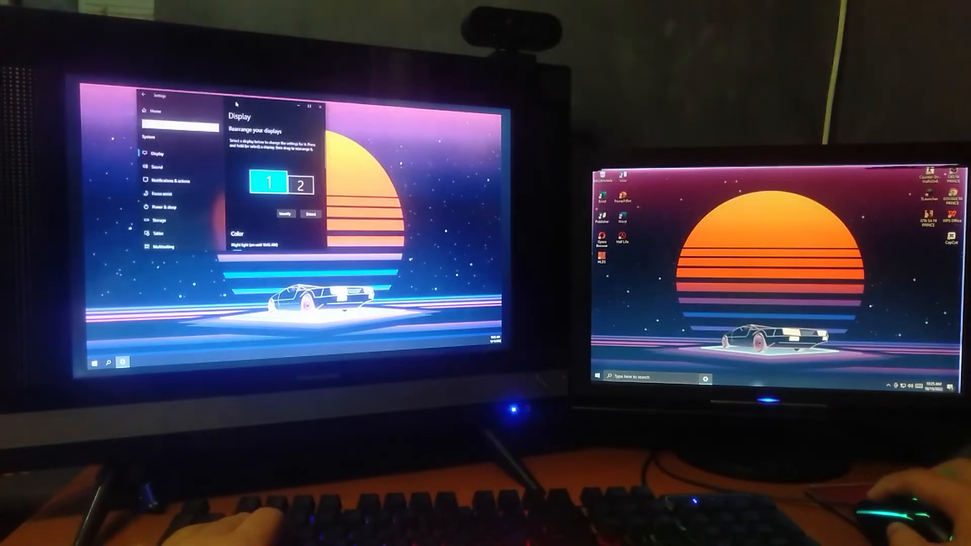
pyautogui.click(295, 185)
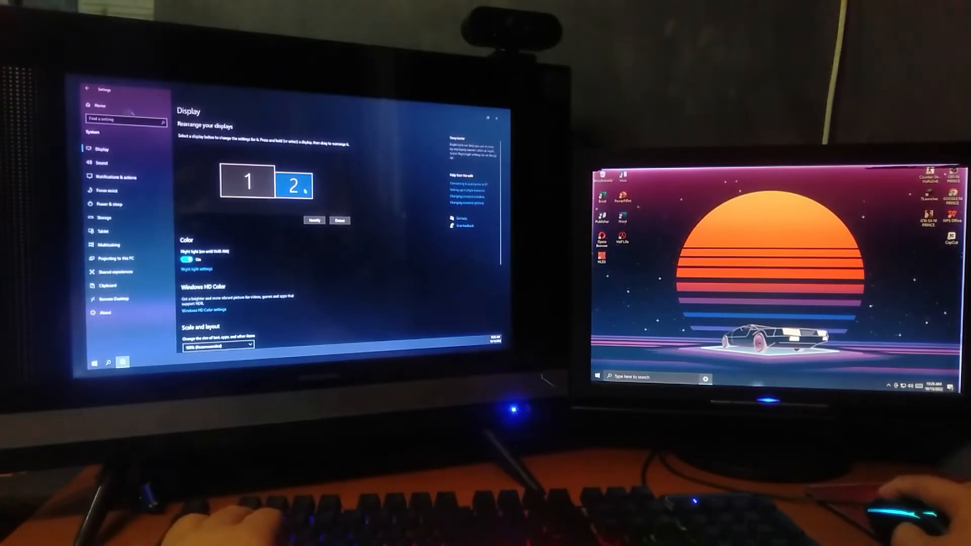
pyautogui.moveTo(295, 186); pyautogui.dragTo(266, 171)
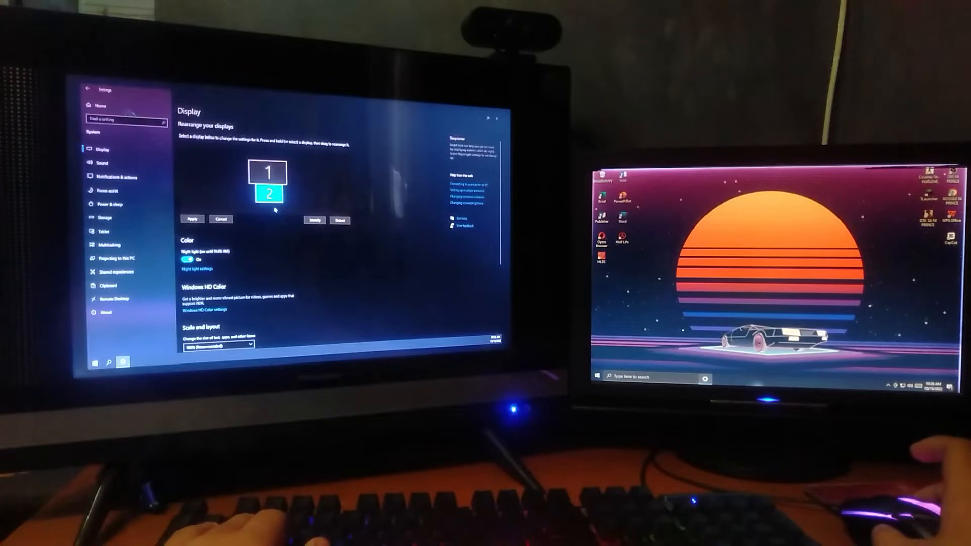
pyautogui.moveTo(267, 194); pyautogui.dragTo(295, 179)
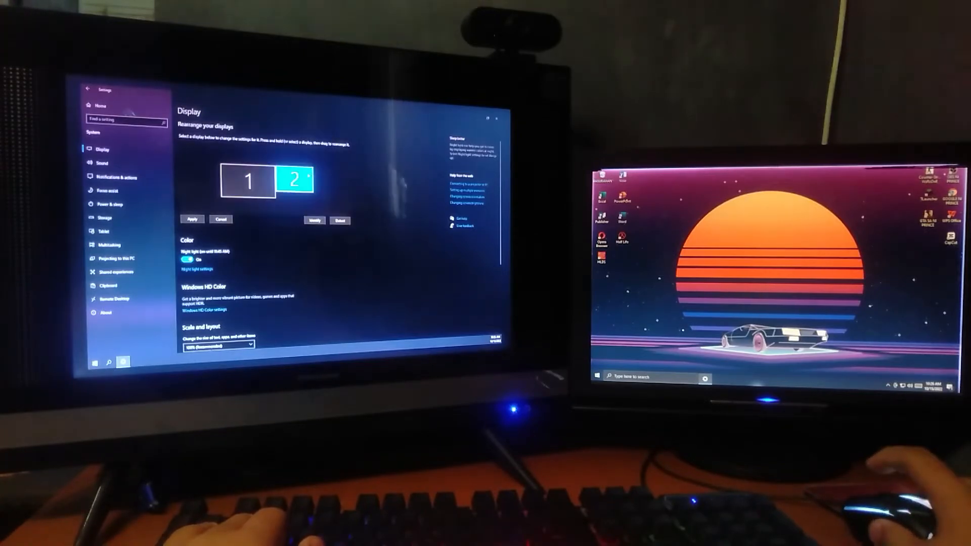
pyautogui.moveTo(296, 179); pyautogui.dragTo(316, 190)
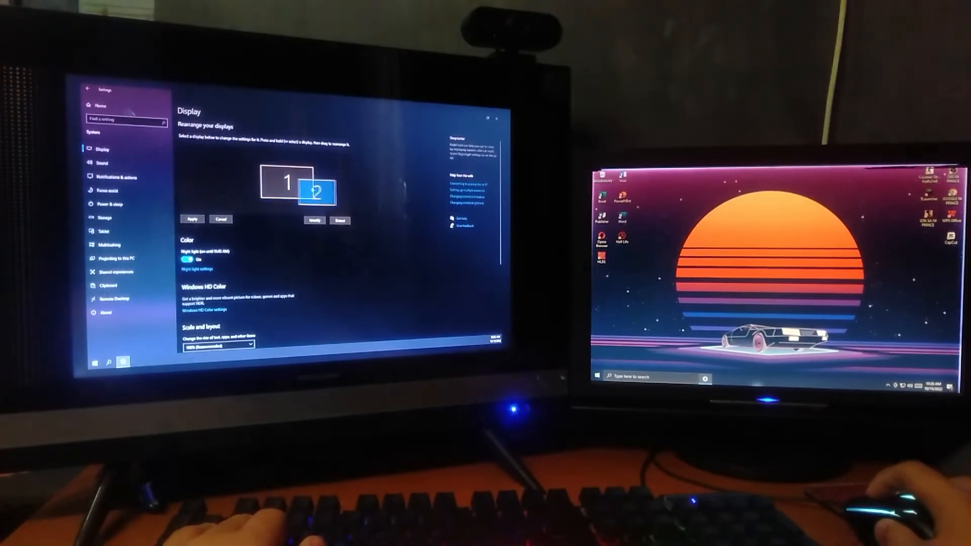
pyautogui.moveTo(316, 190); pyautogui.dragTo(295, 185)
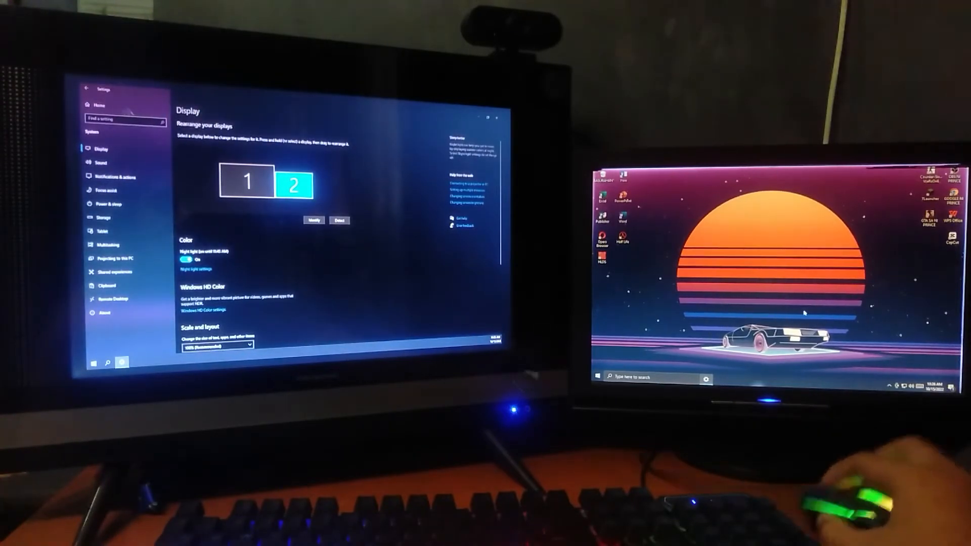
# Scroll down on the left monitor with YouTube and Word open side by side.
pyautogui.scroll(-3)
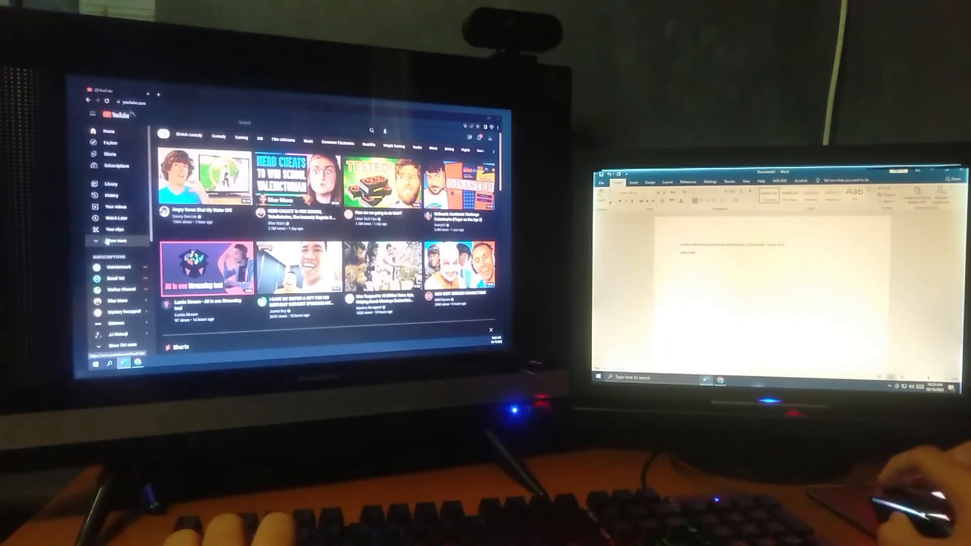
# Open the Songs playlist from the YouTube sidebar and scroll its video list.
pyautogui.click(116, 240)
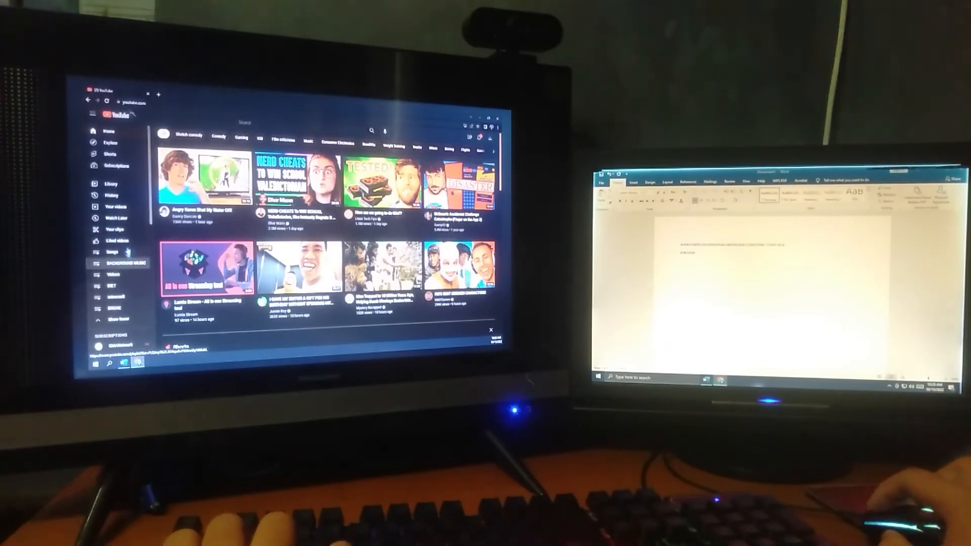
pyautogui.click(110, 251)
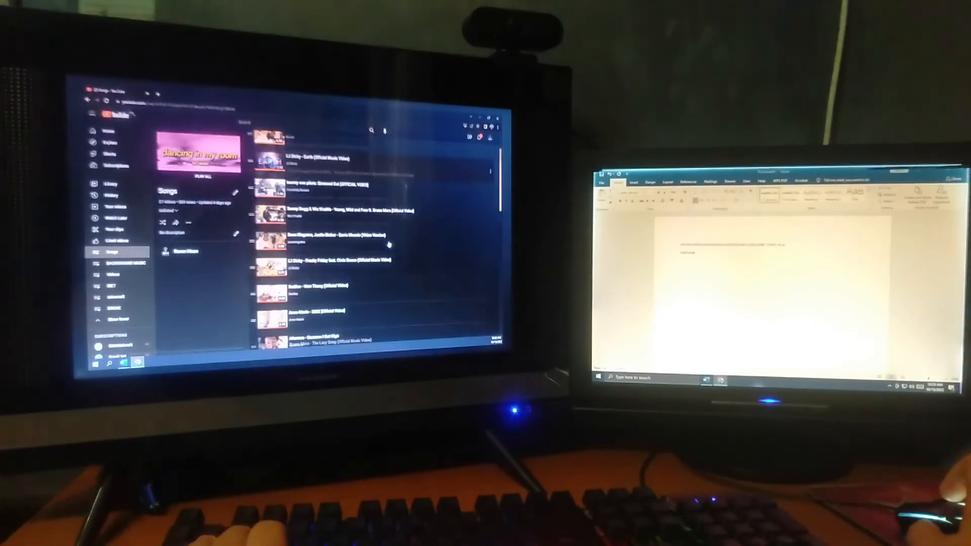
pyautogui.scroll(-3)
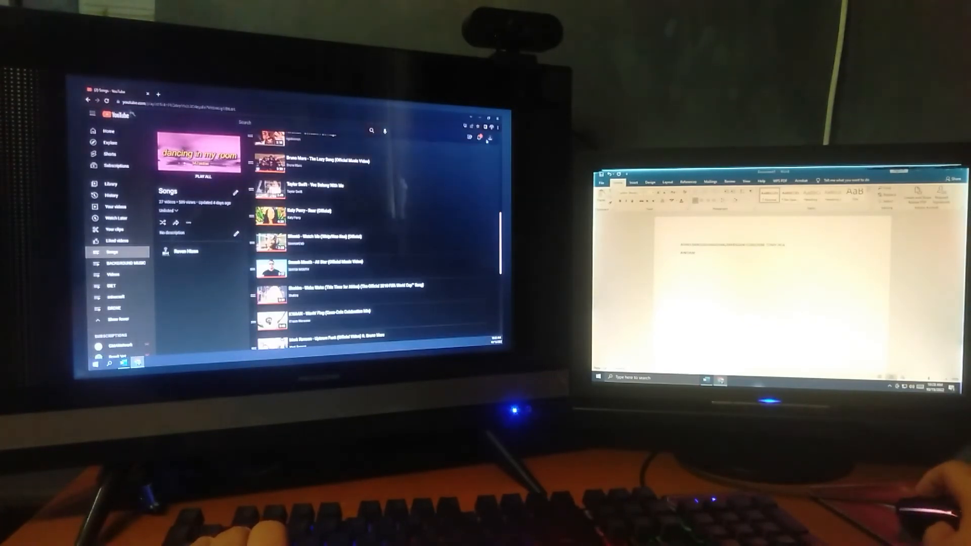